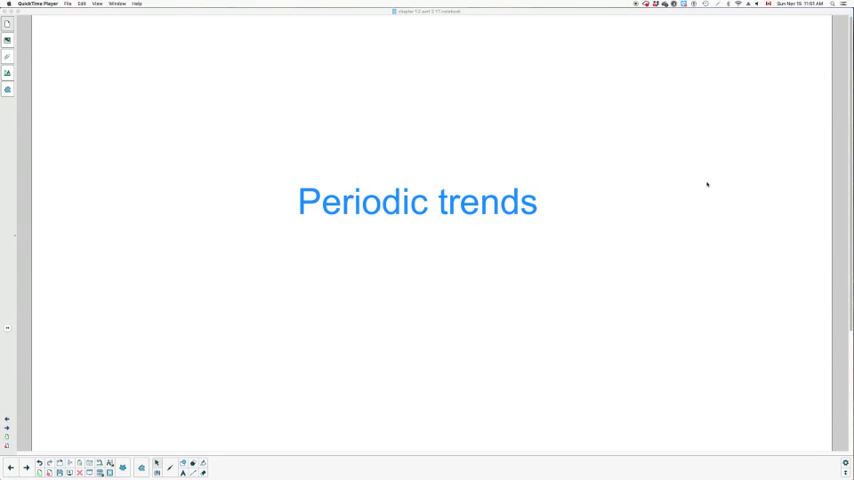
mouse_move(702, 186)
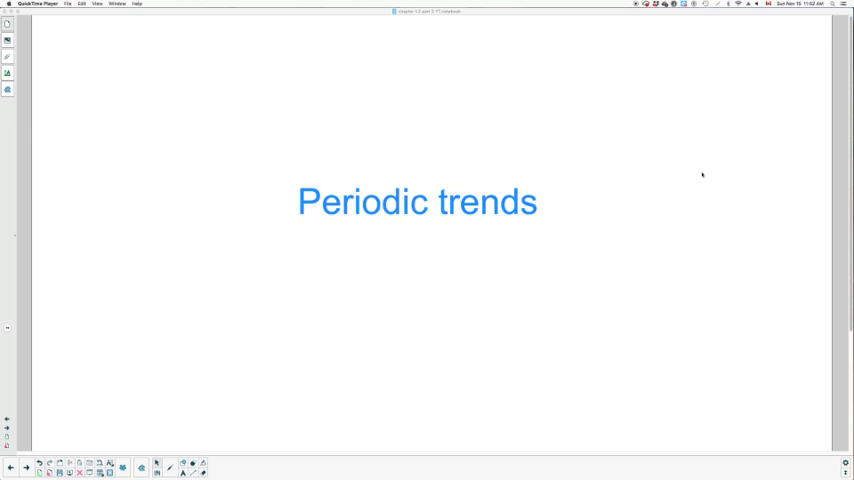
mouse_move(696, 172)
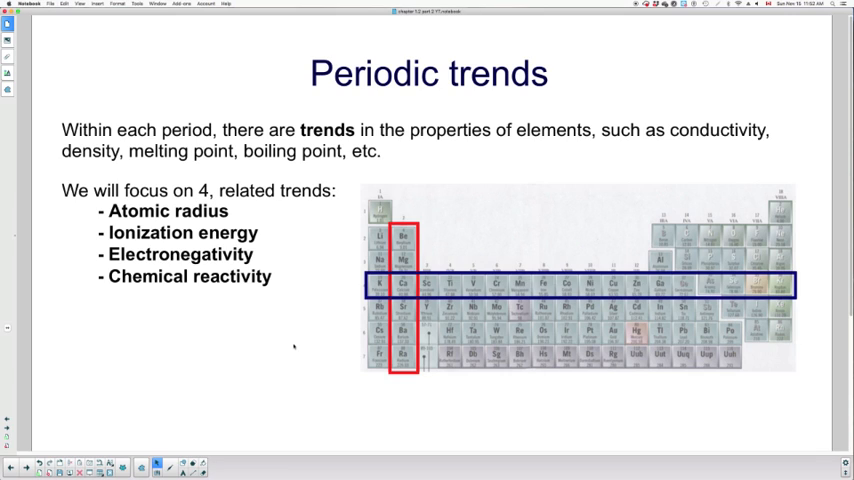
mouse_move(296, 336)
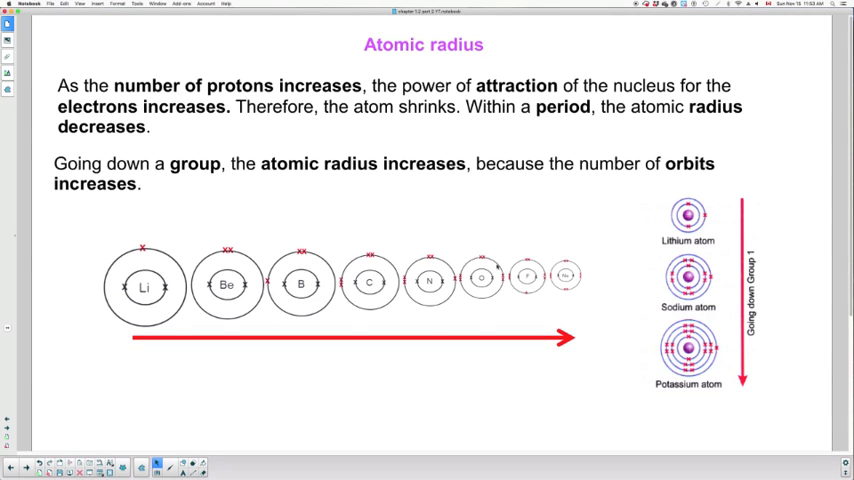
mouse_move(378, 320)
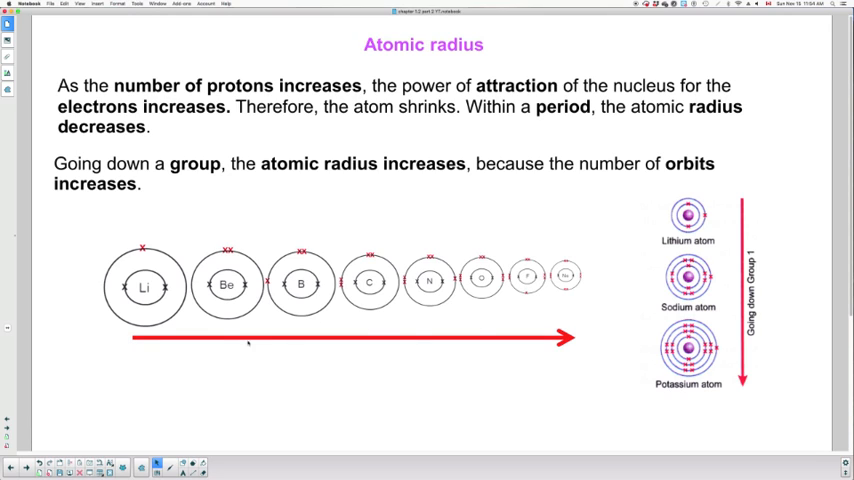
mouse_move(492, 236)
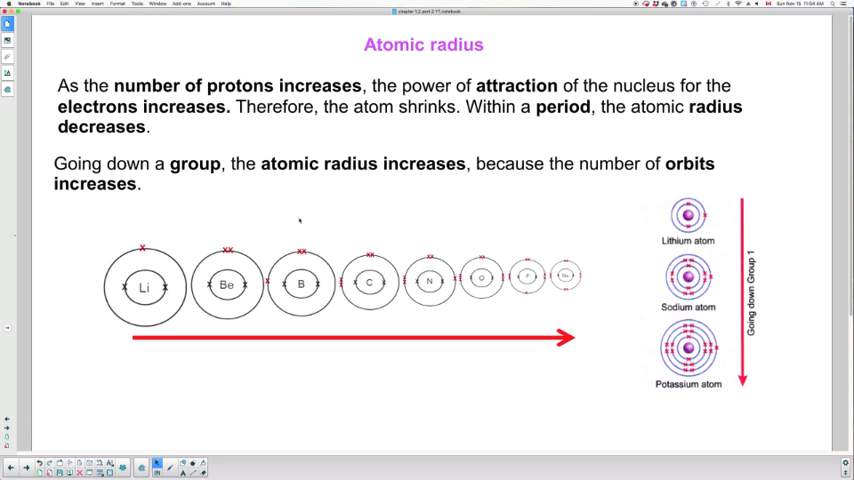
mouse_move(608, 252)
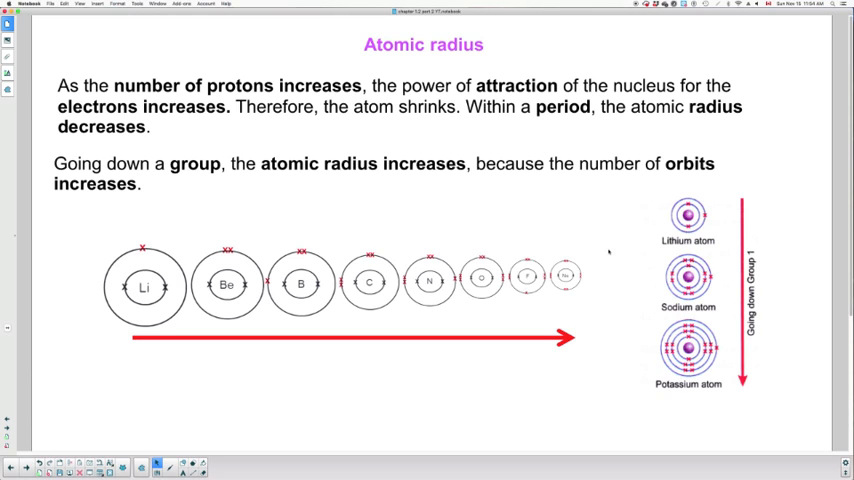
mouse_move(608, 252)
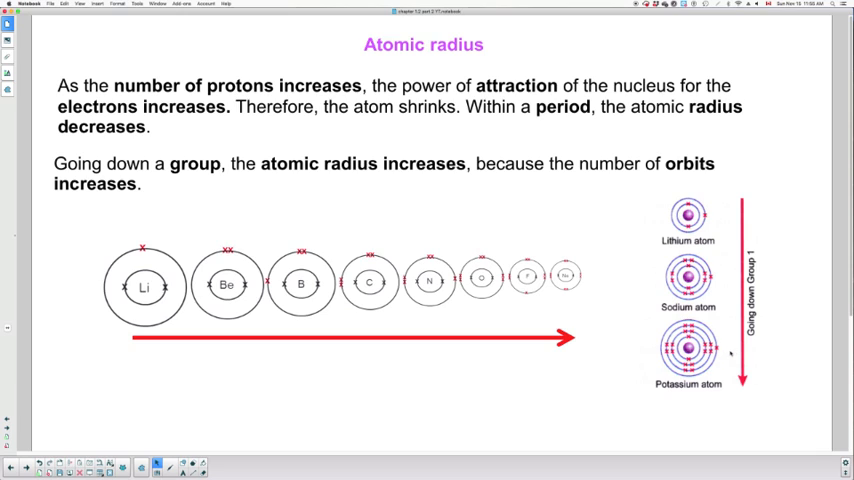
mouse_move(732, 352)
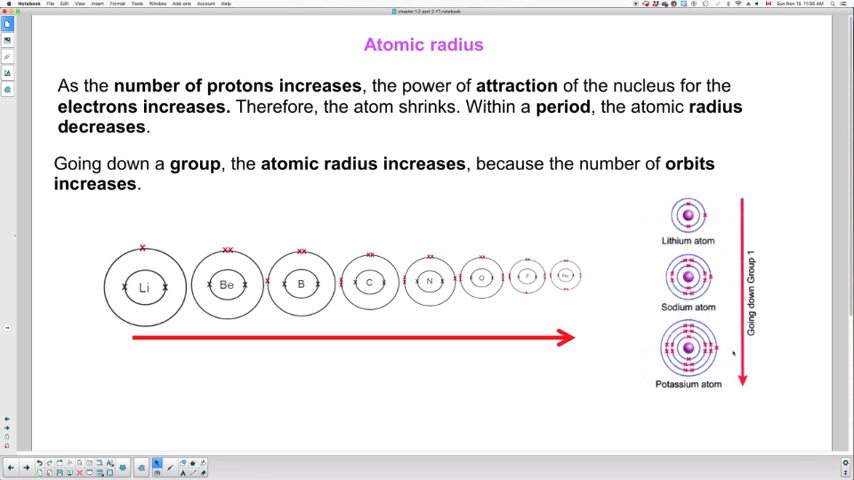
mouse_move(64, 366)
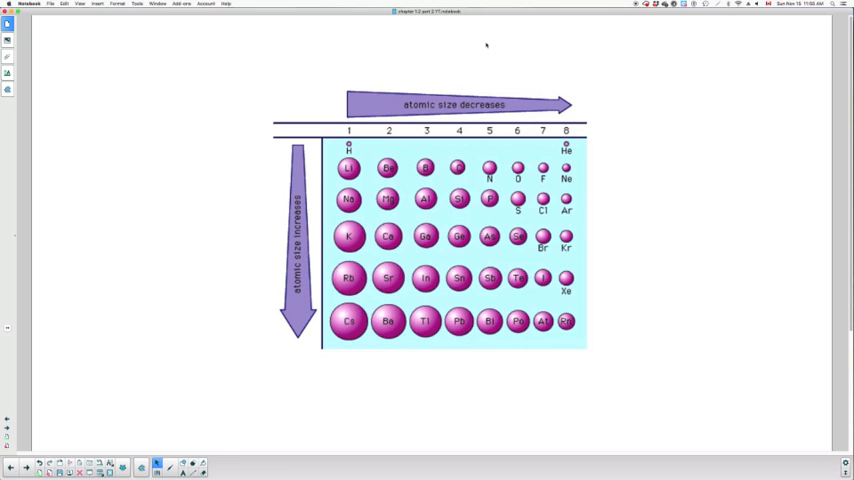
mouse_move(220, 296)
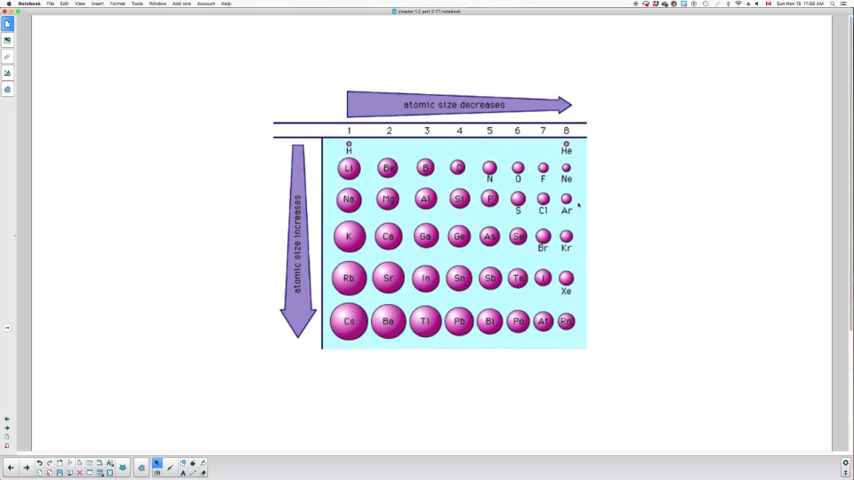
mouse_move(590, 284)
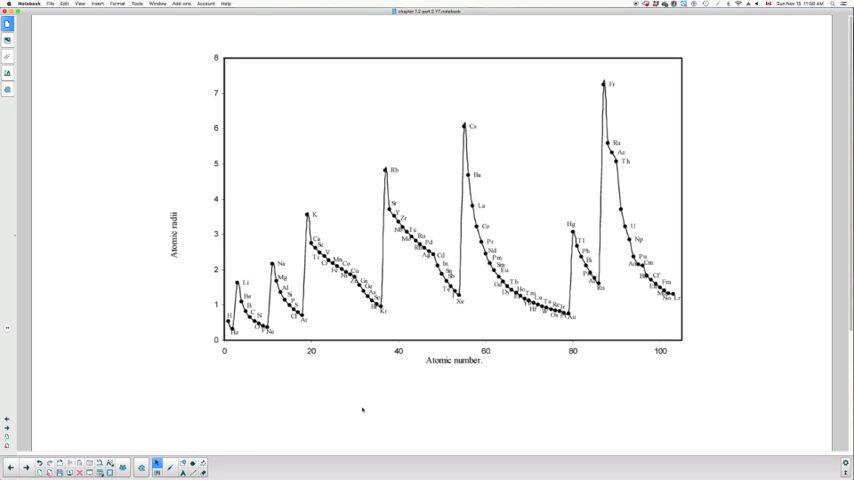
mouse_move(208, 376)
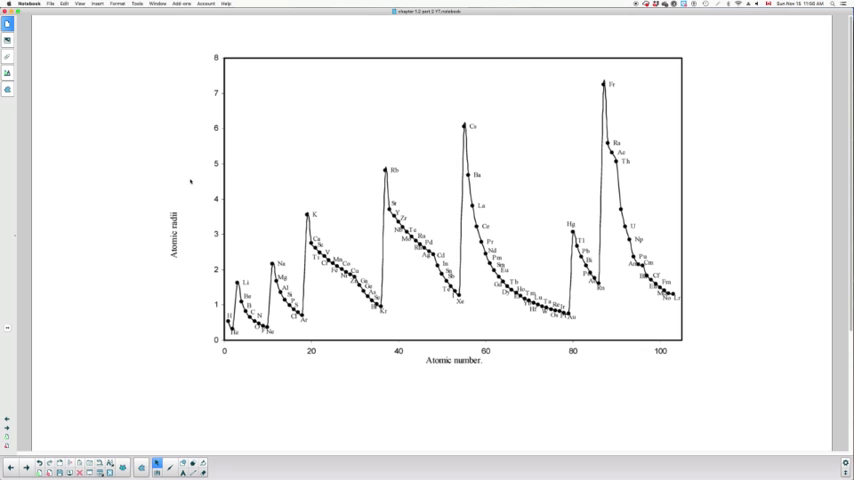
mouse_move(184, 376)
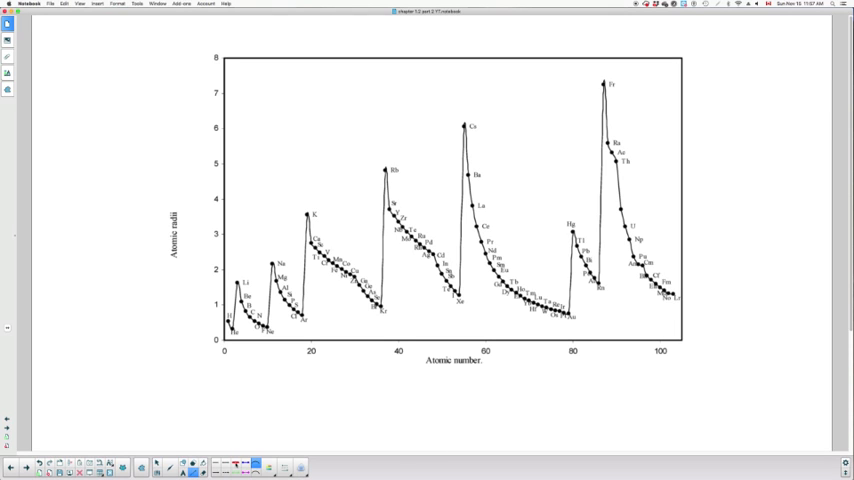
Step: Draw red vertical lines marking the first element of each period on the atomic-radius graph
left_click(238, 466)
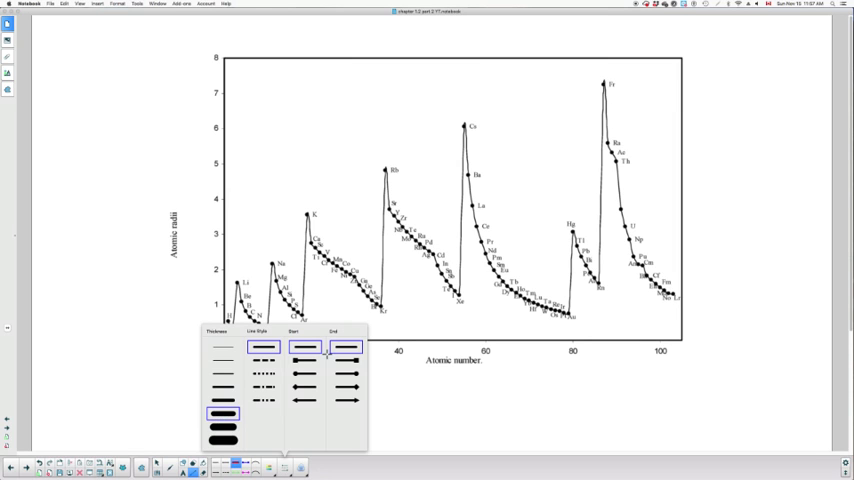
mouse_move(252, 224)
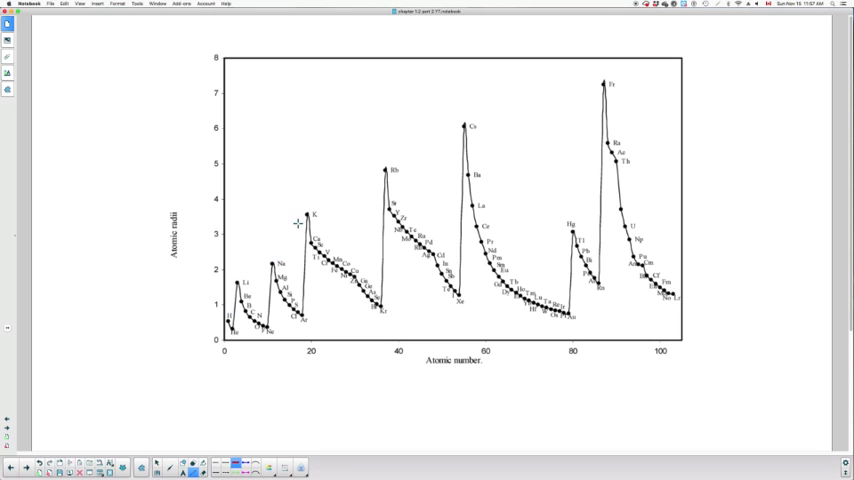
mouse_move(462, 138)
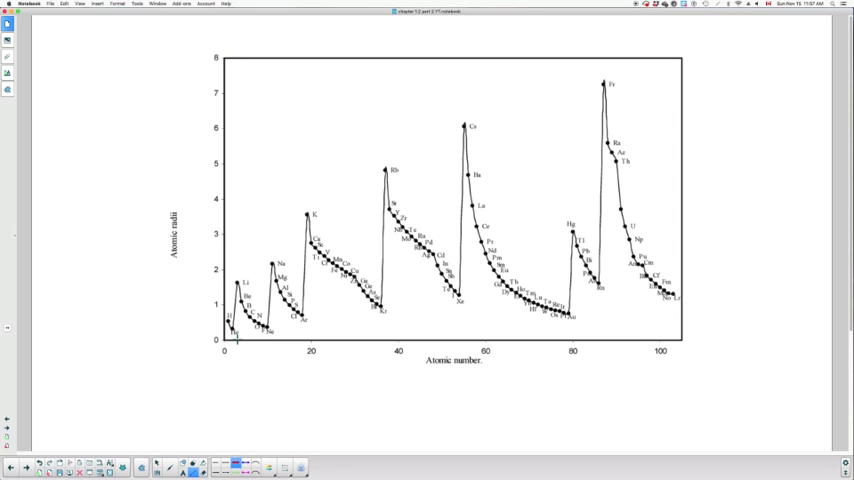
left_click_drag(238, 208, 238, 344)
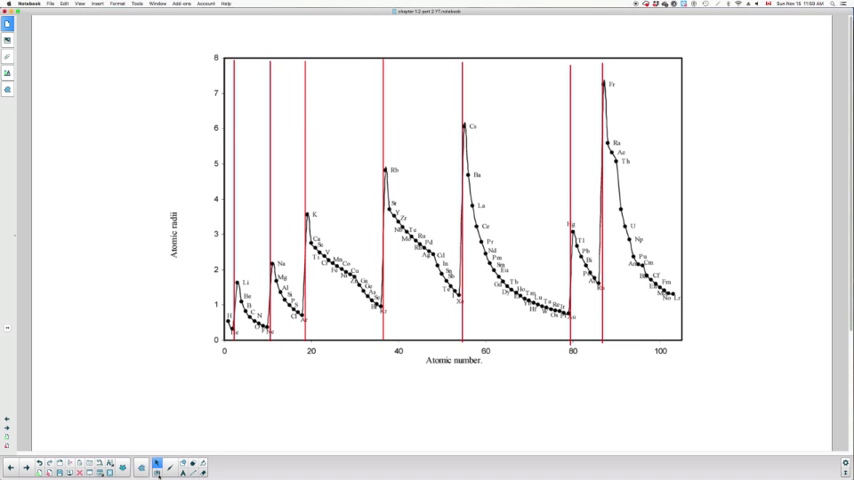
left_click(156, 468)
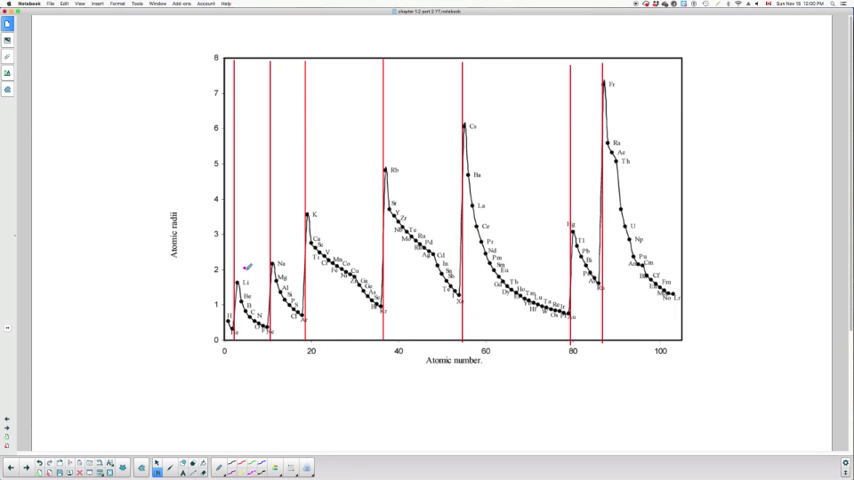
Step: Draw magenta downward arrows along each period's curve showing radius decreasing across the period
left_click_drag(246, 270, 264, 298)
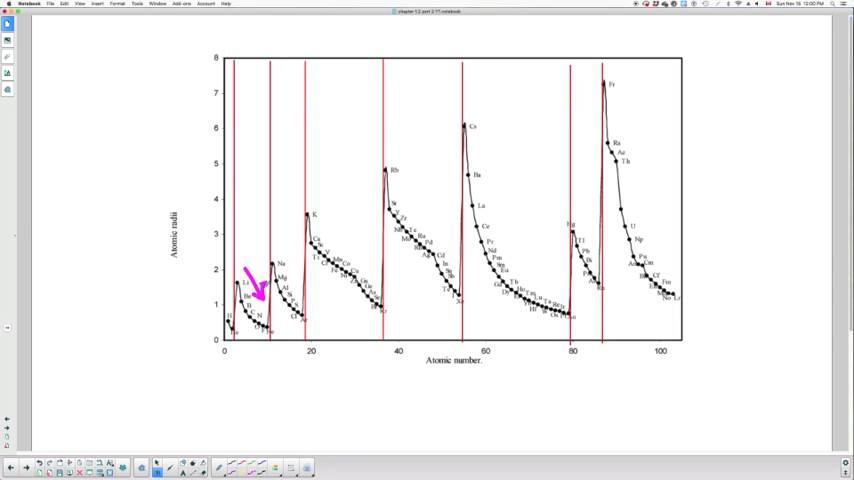
left_click_drag(290, 240, 304, 280)
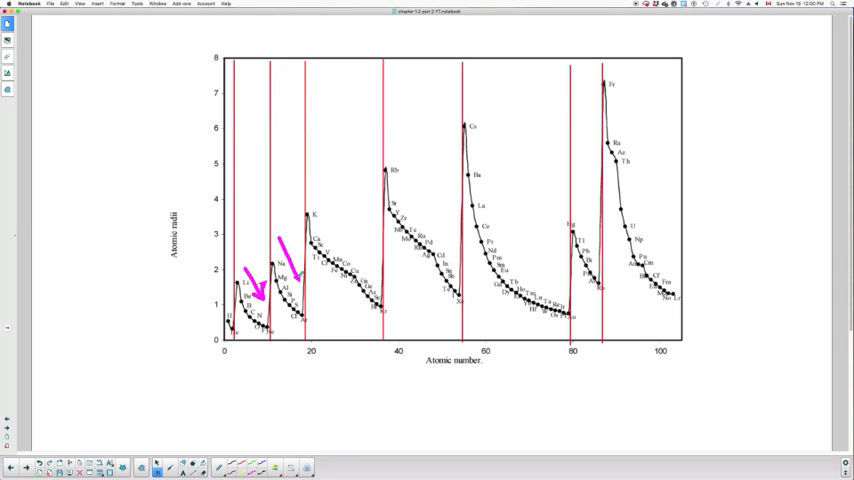
left_click_drag(344, 204, 360, 270)
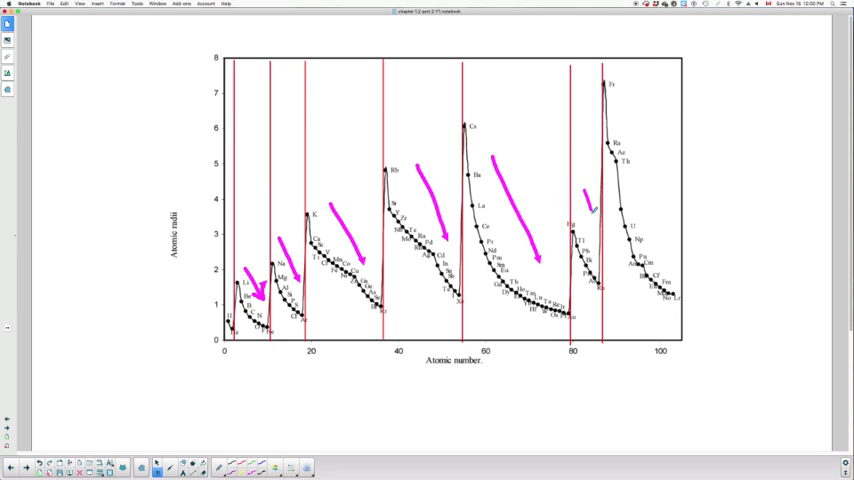
left_click_drag(638, 160, 672, 268)
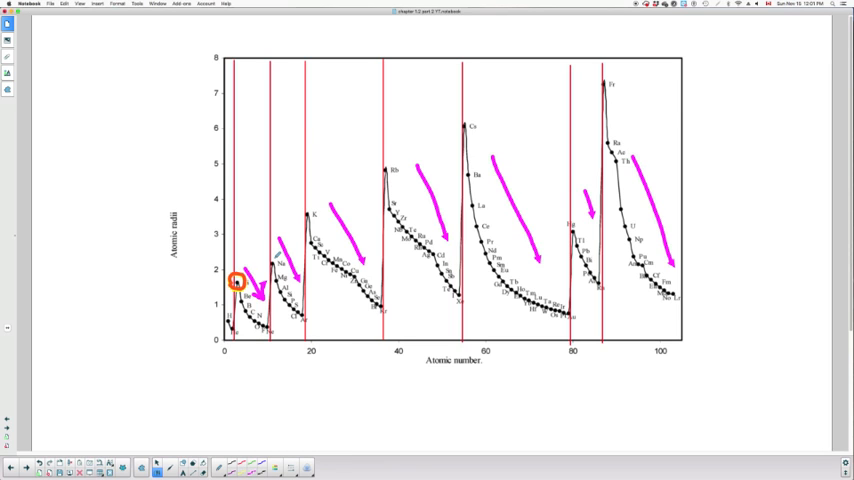
Step: Circle the period peaks in orange and draw an orange trend line rising across them
left_click(272, 264)
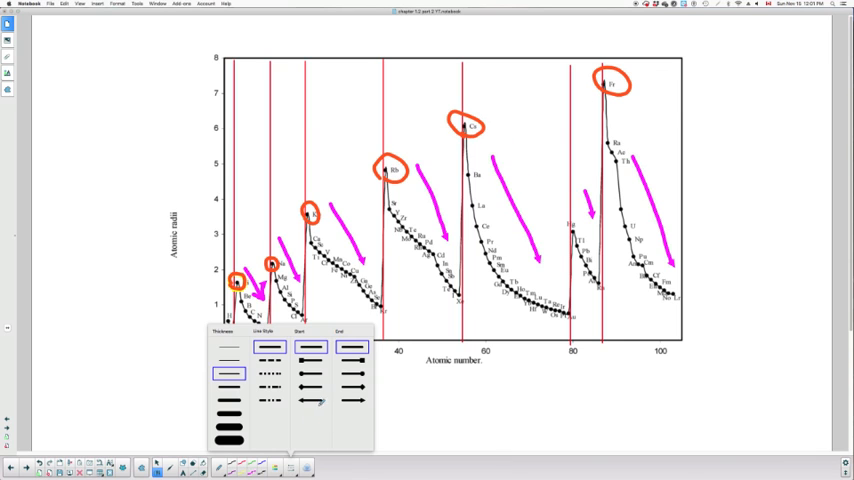
left_click(352, 400)
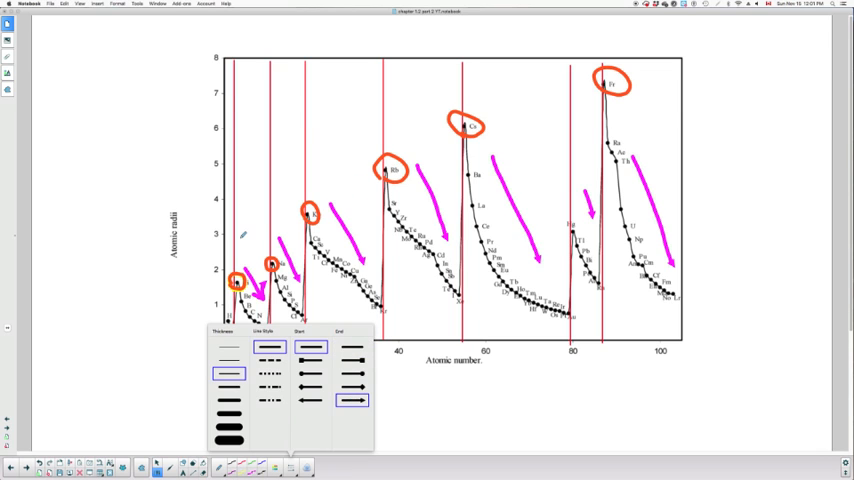
left_click_drag(240, 238, 384, 130)
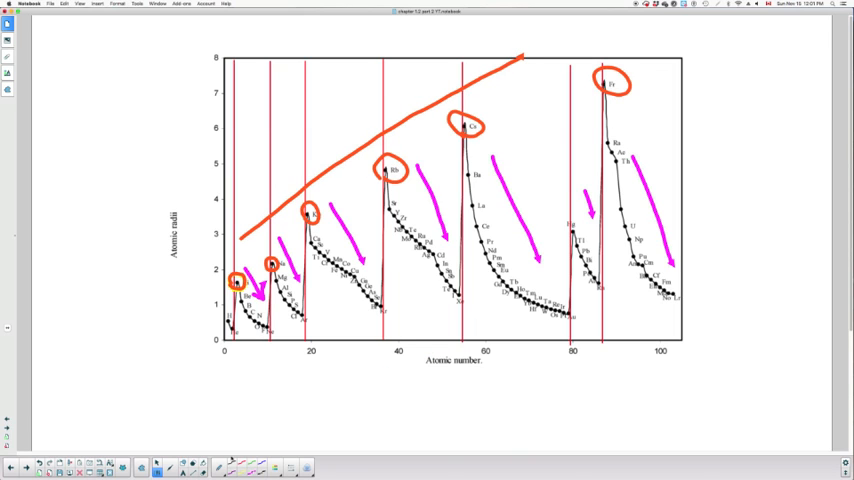
left_click(156, 468)
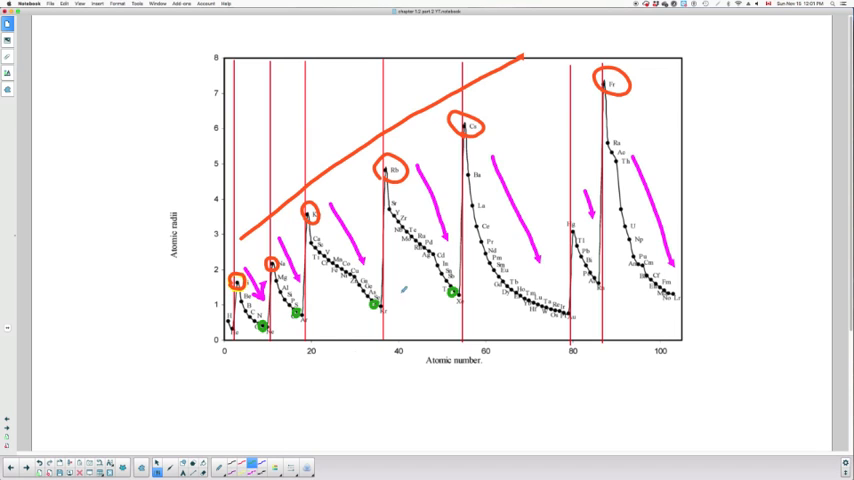
Step: Draw a green trend line rising through the halogen low points at each period's end
left_click_drag(250, 356, 298, 336)
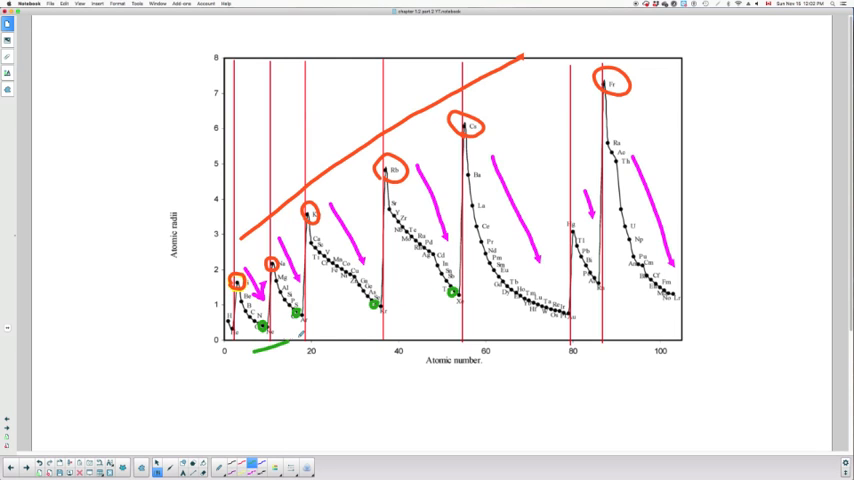
left_click_drag(260, 350, 456, 300)
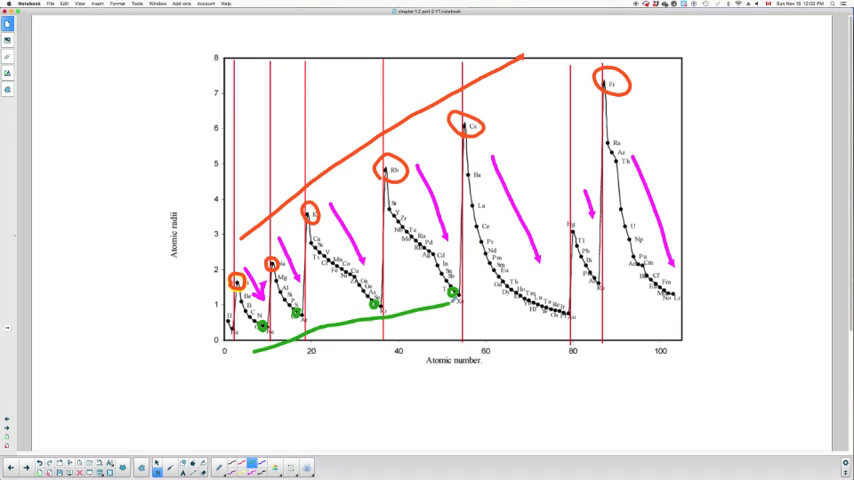